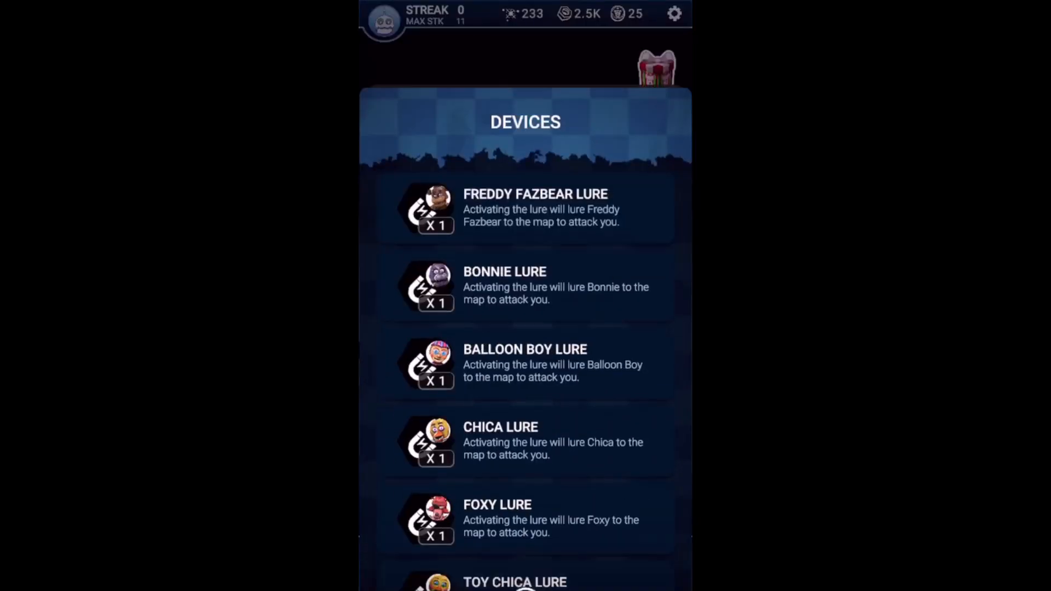
Use four Toy Bonnie lures from Devices, leaving eight devices and a lure timer on the map.
scroll(down, 3)
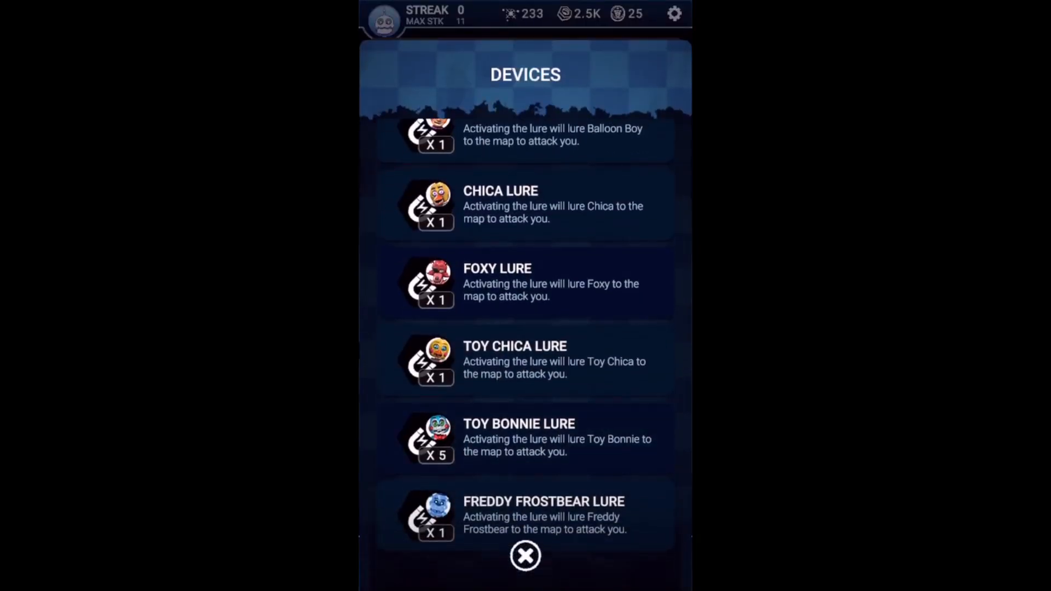
click(431, 438)
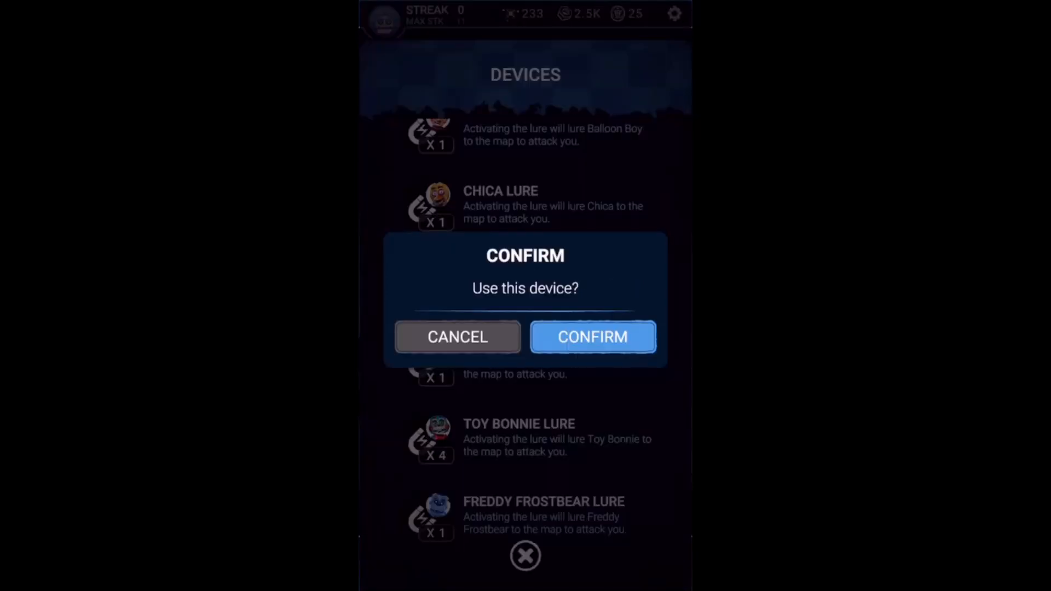
click(592, 337)
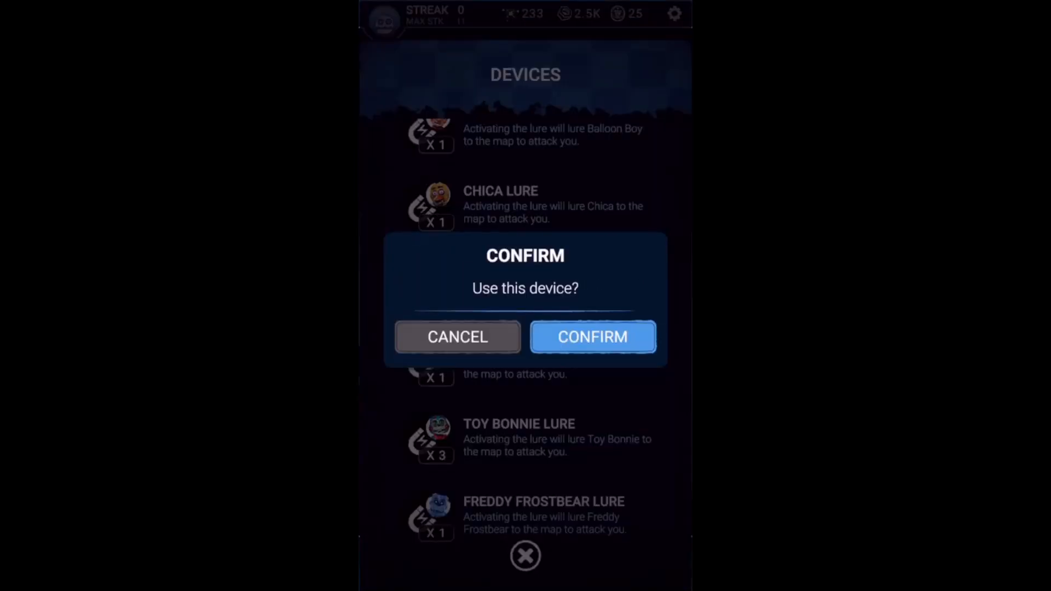
click(592, 337)
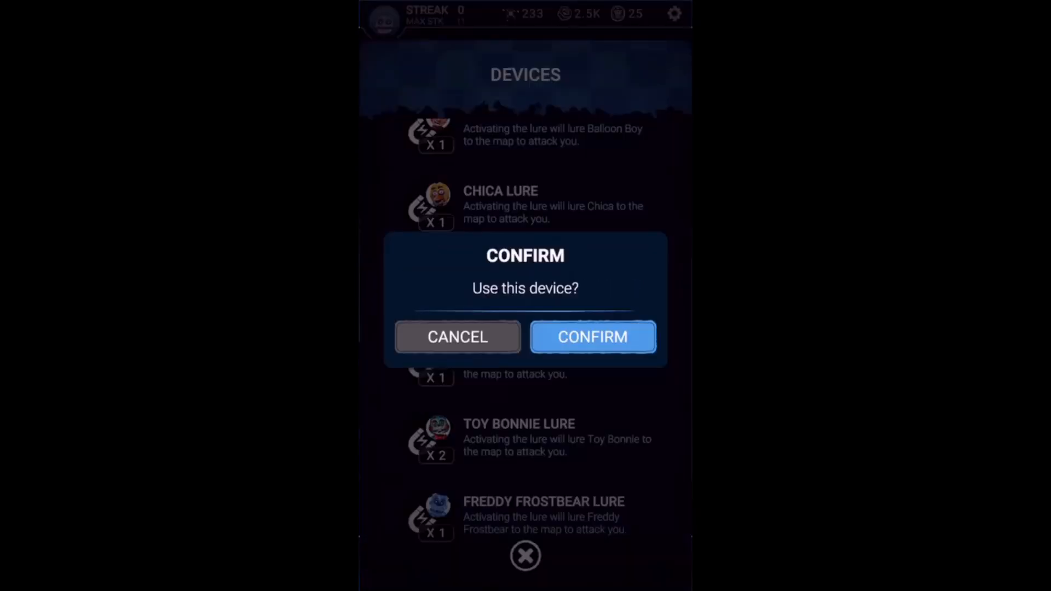
click(593, 336)
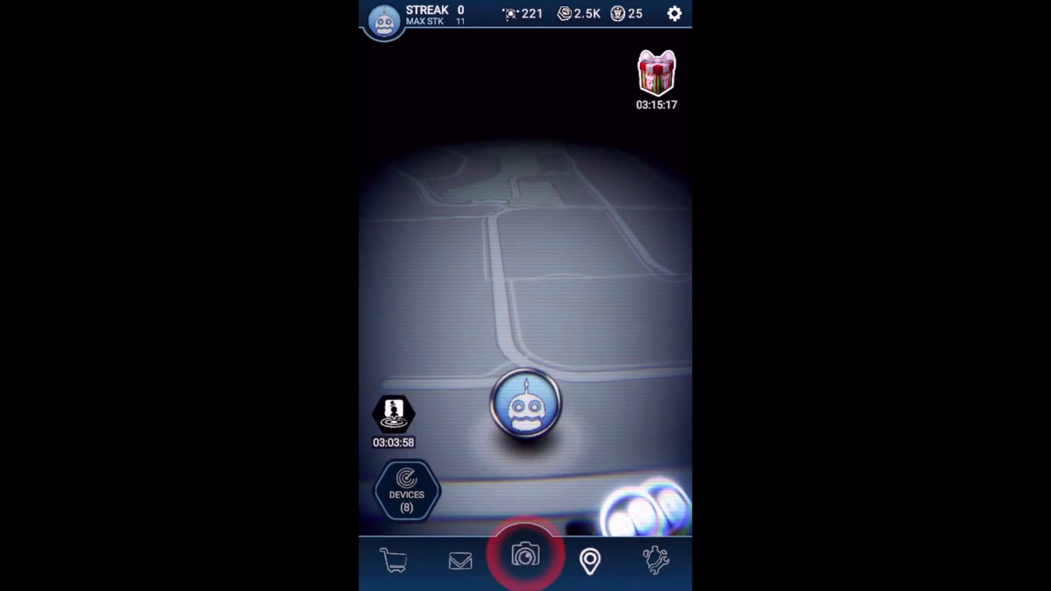
Enter the AR camera view of the room, battery at 96%.
click(530, 561)
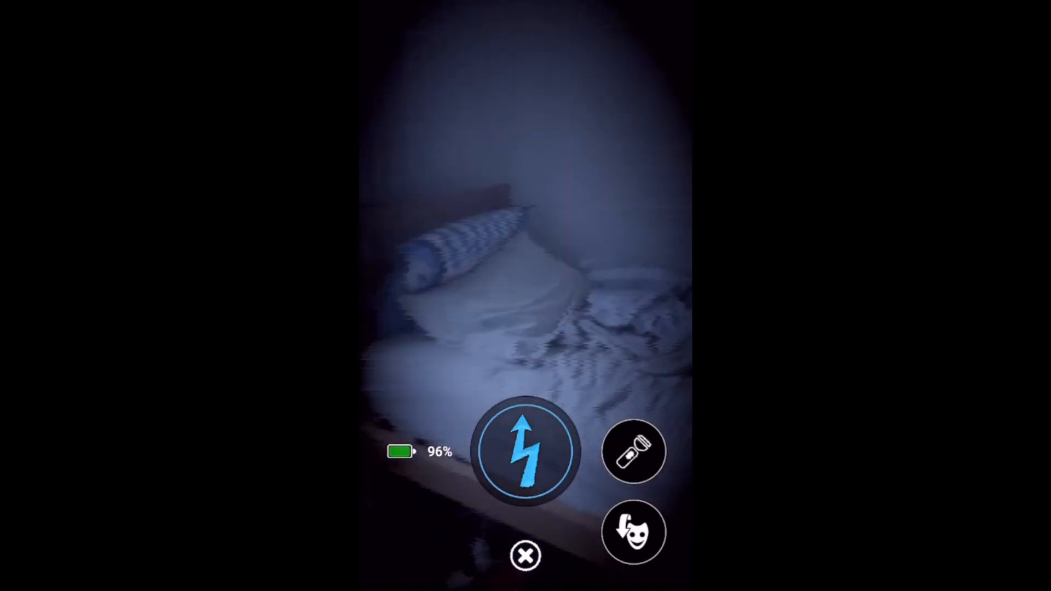
Scan the bedroom with the flashlight for the lured animatronic, battery falling to 87%.
click(636, 461)
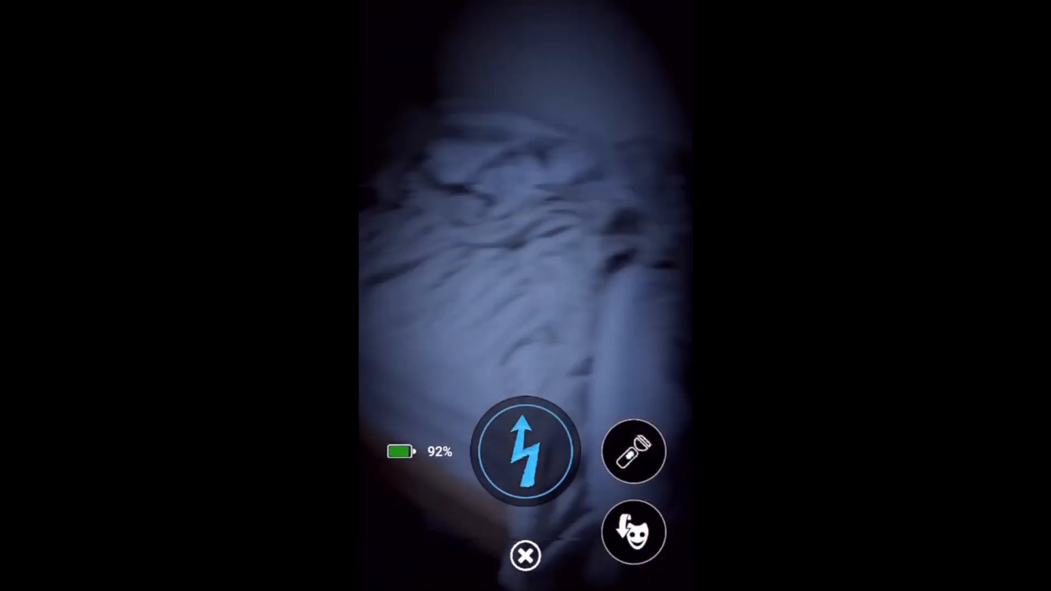
click(635, 458)
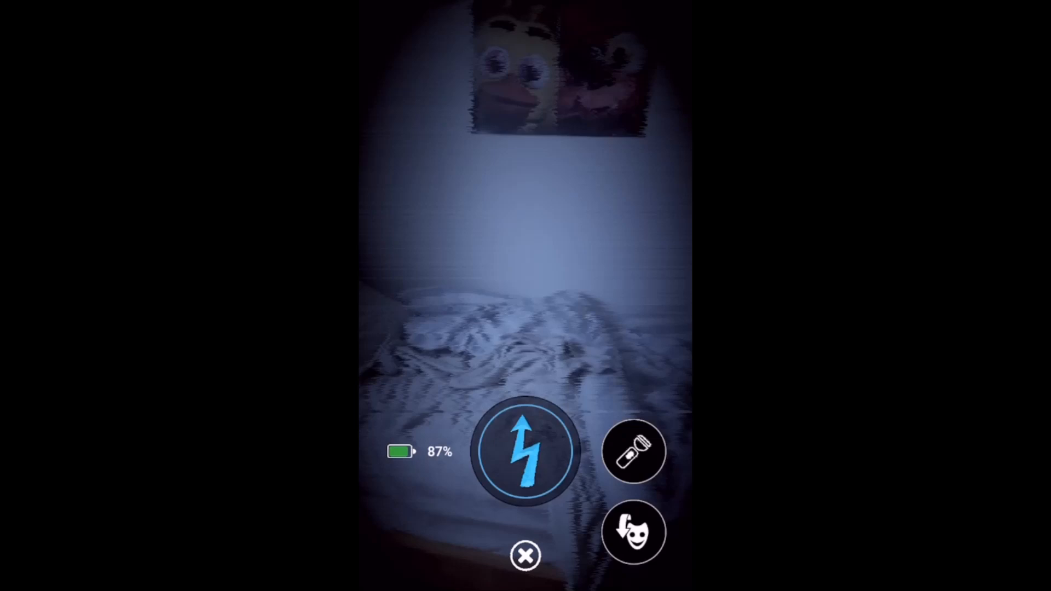
Keep scanning the room with the flashlight until the battery reads 100%.
click(638, 452)
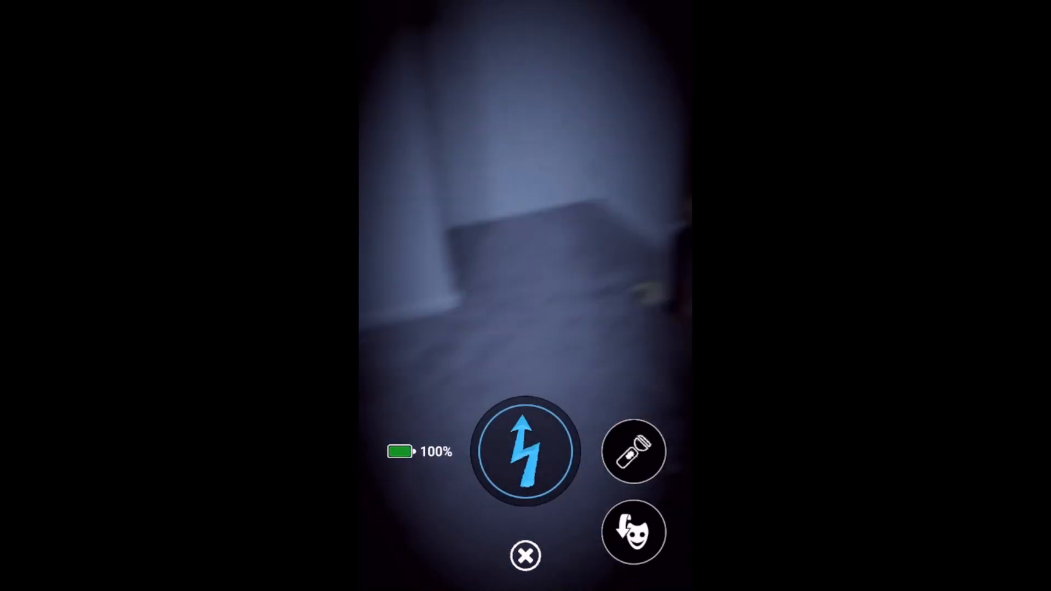
Track the animatronic and shock it to win, earning 15 parts and a plush suit.
click(635, 455)
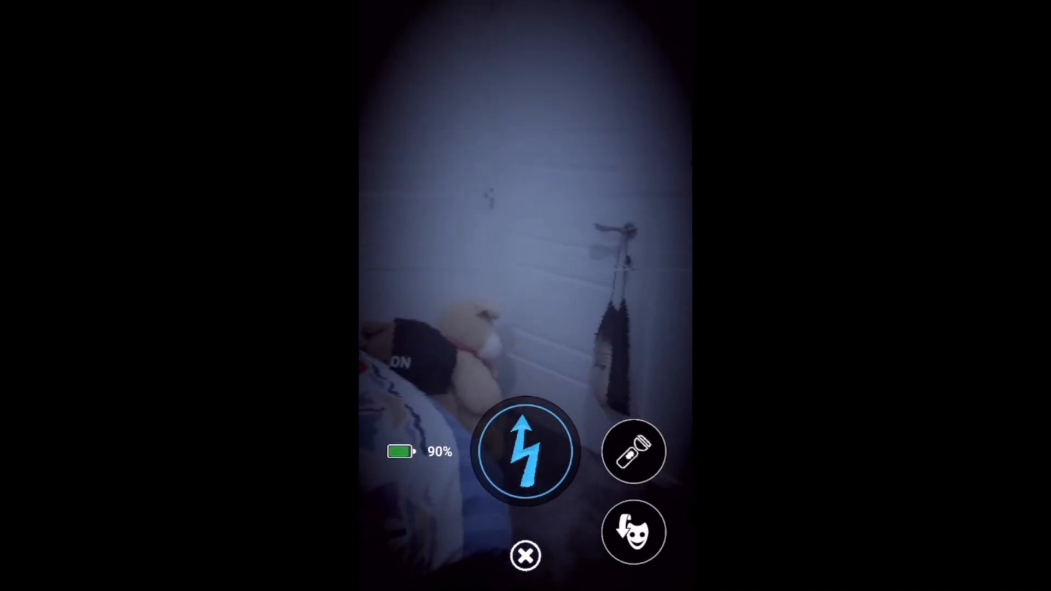
click(634, 535)
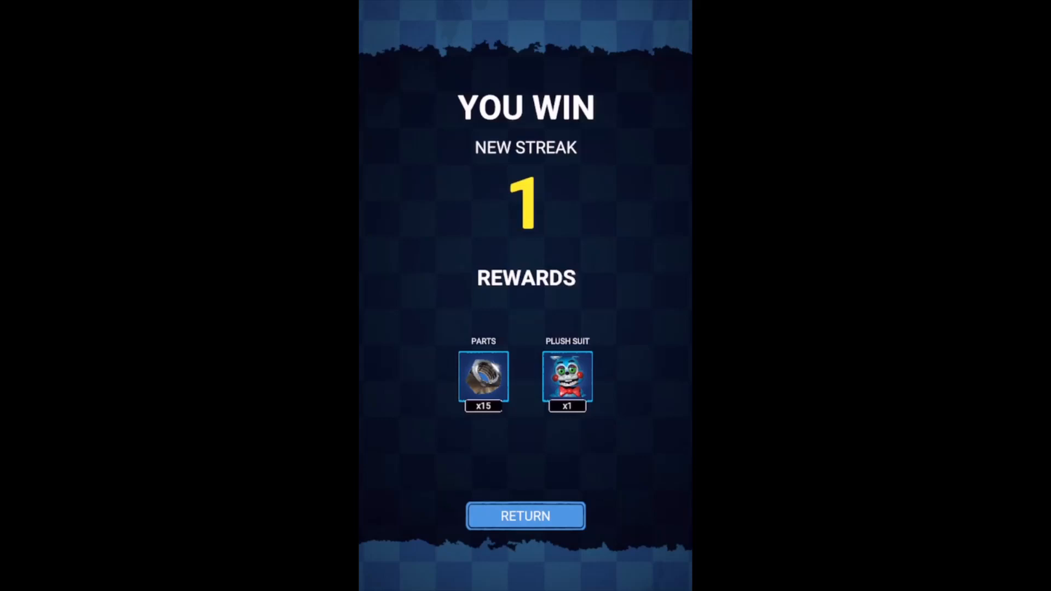
Return from the You Win screen, collecting the 15 parts and plush suit.
click(526, 516)
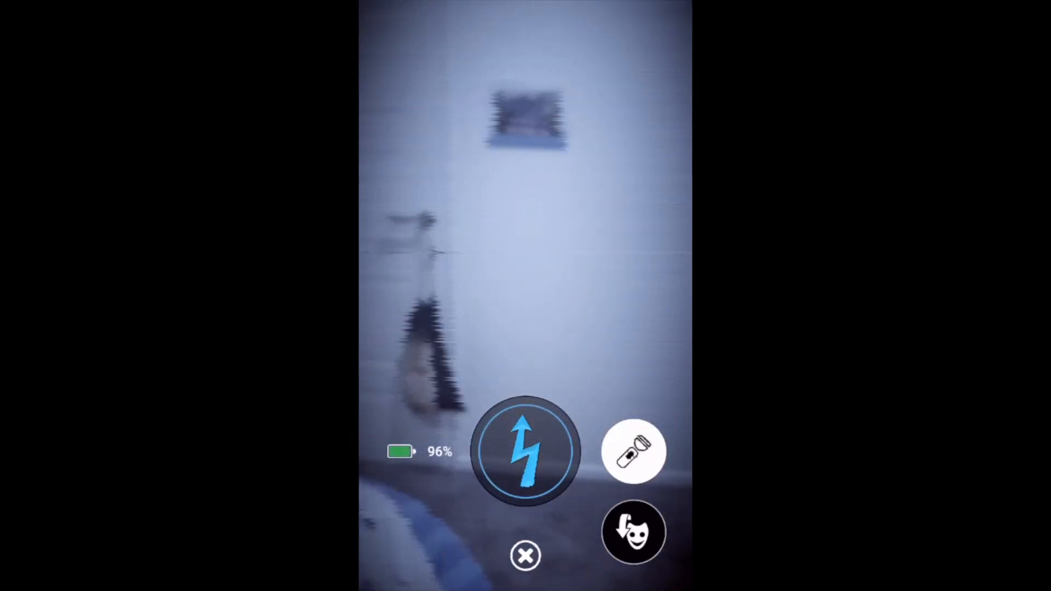
Shine the flashlight and shock the animatronic to win 14 parts.
click(636, 454)
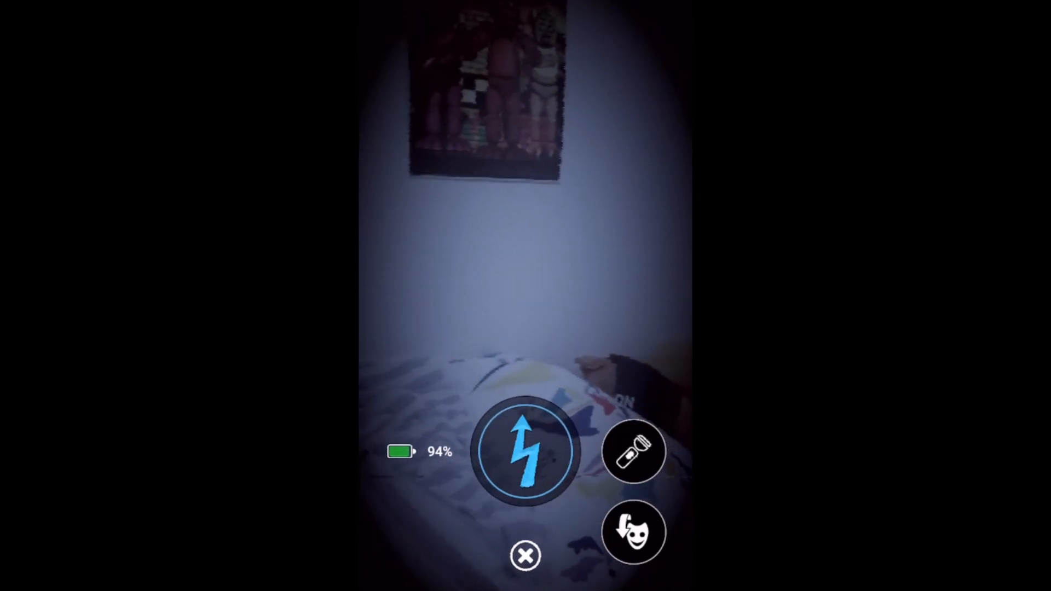
click(524, 453)
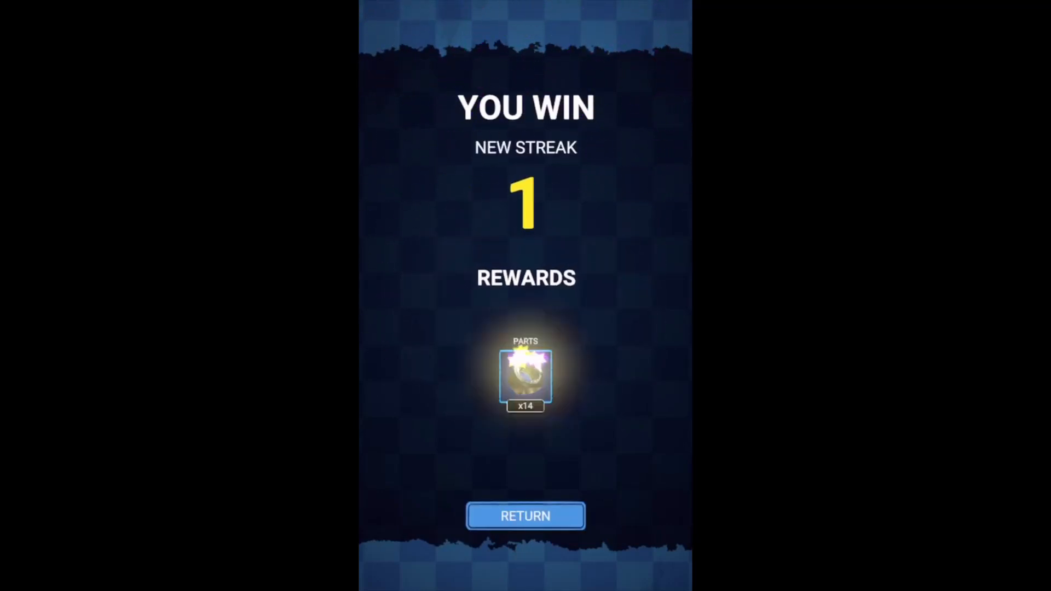
Claim the 14 parts and view the Workshop showing Toy Bonnie at 90% condition.
click(525, 516)
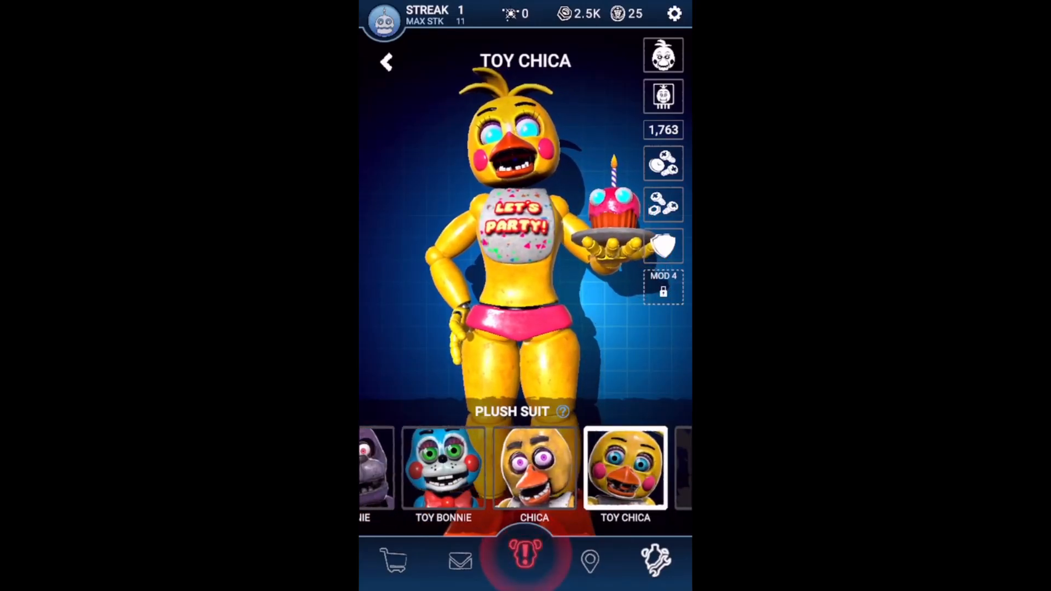
click(440, 475)
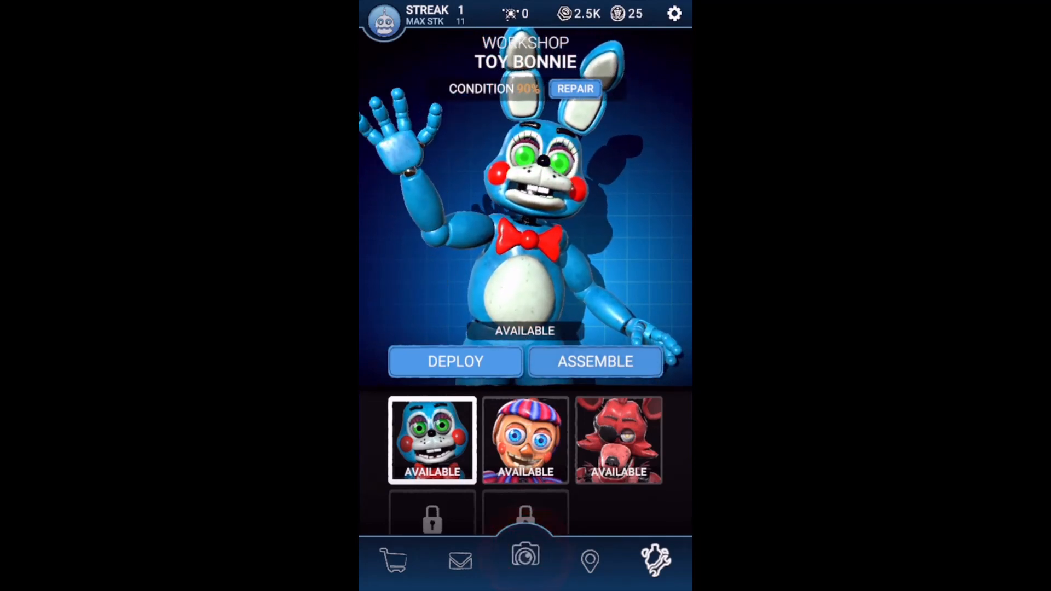
Check the AR camera view briefly, then close it back to the map with streak 0.
click(596, 361)
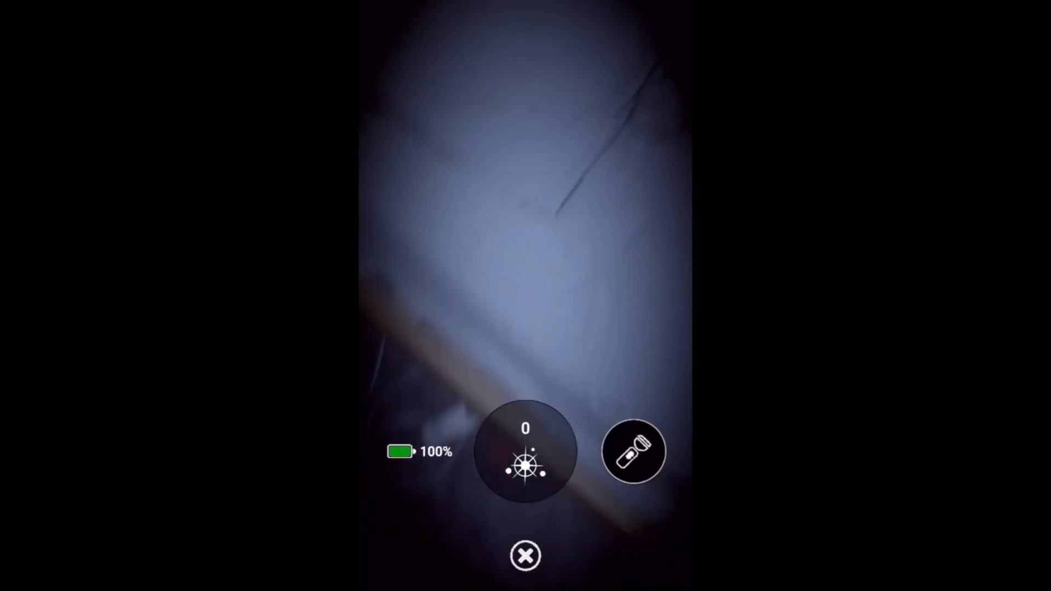
click(524, 556)
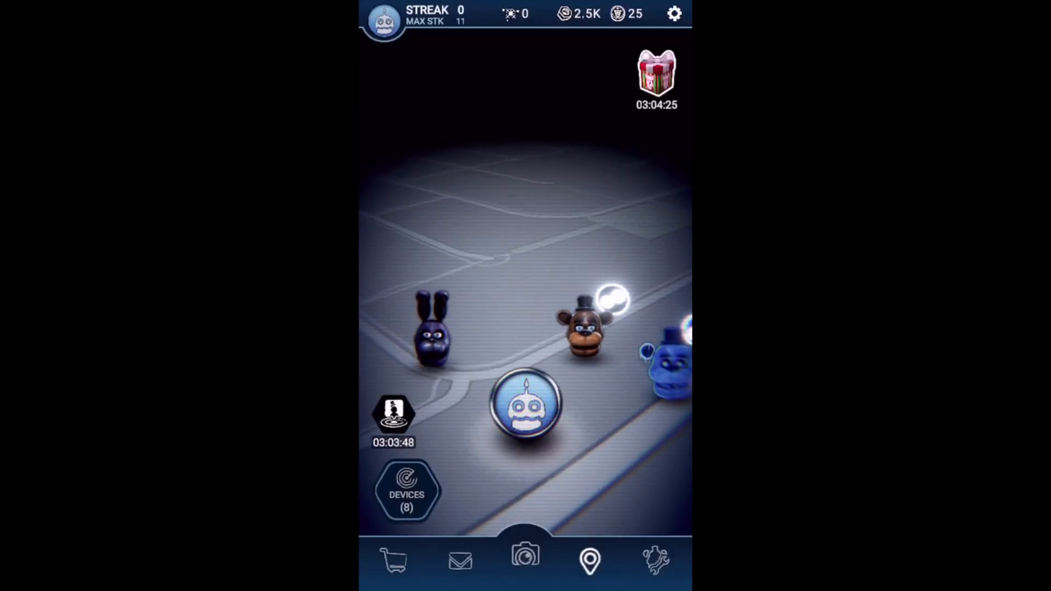